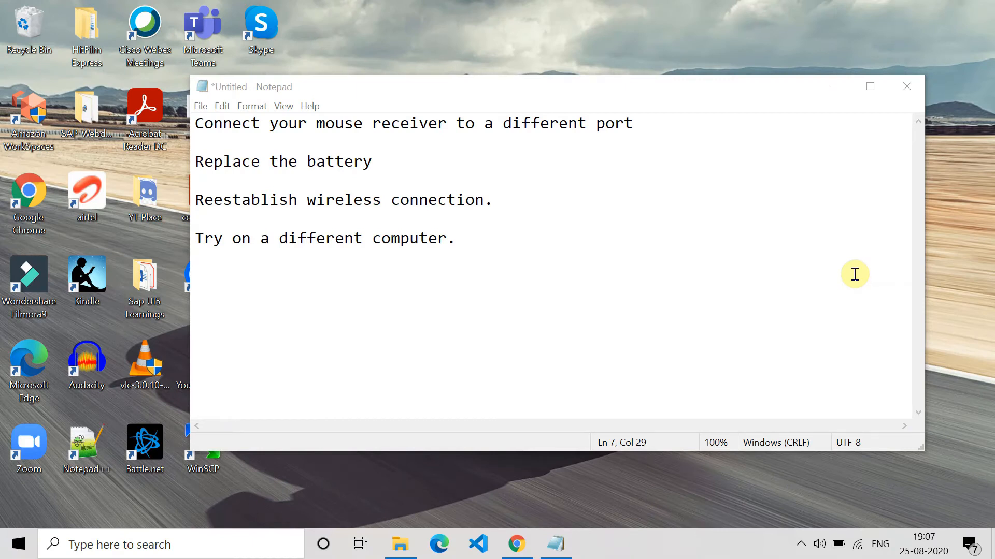
pyautogui.moveTo(252, 145)
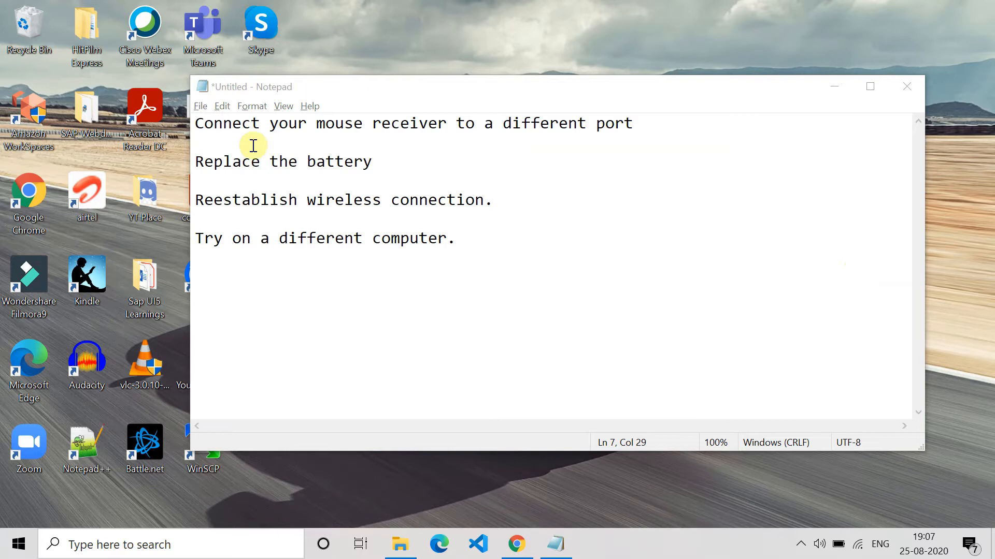
pyautogui.moveTo(572, 123)
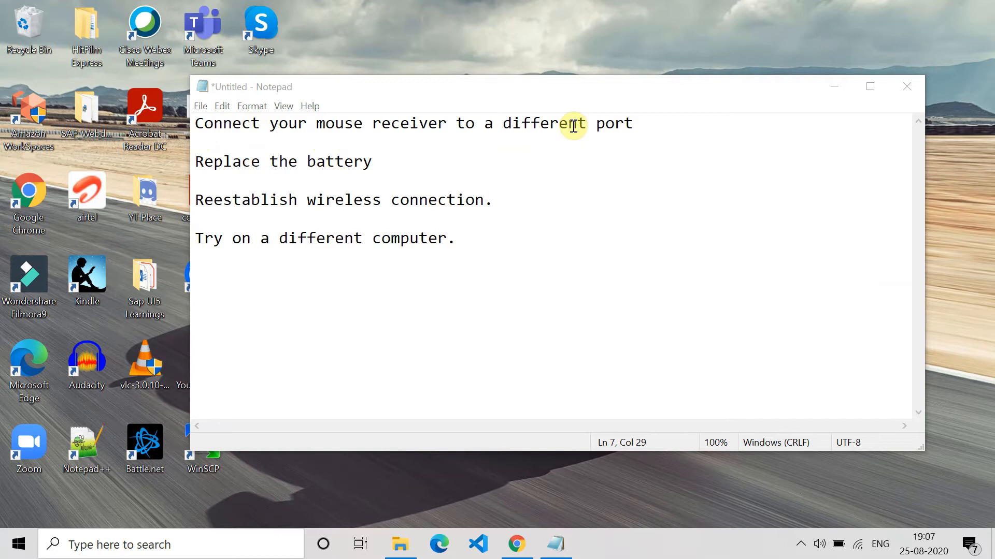
pyautogui.moveTo(315, 192)
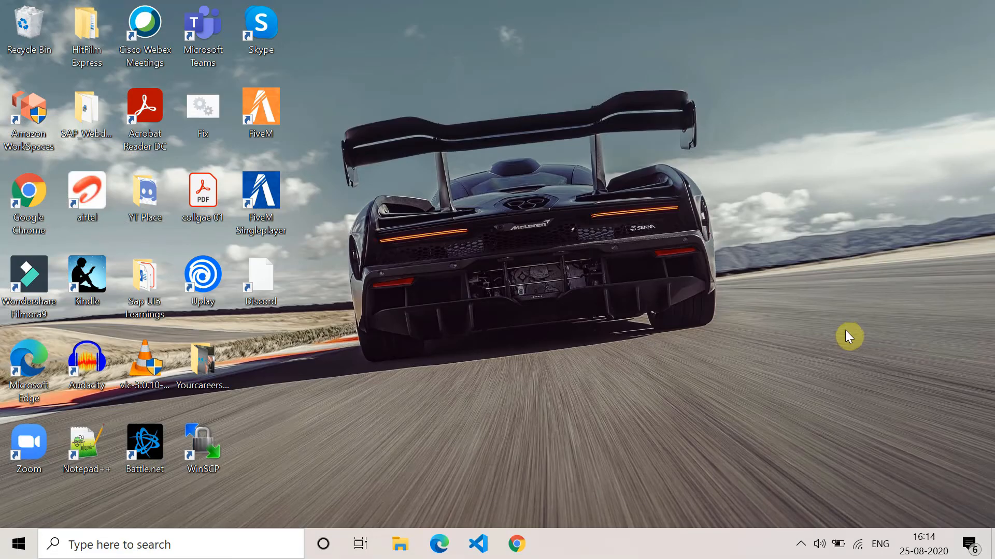
pyautogui.moveTo(821, 355)
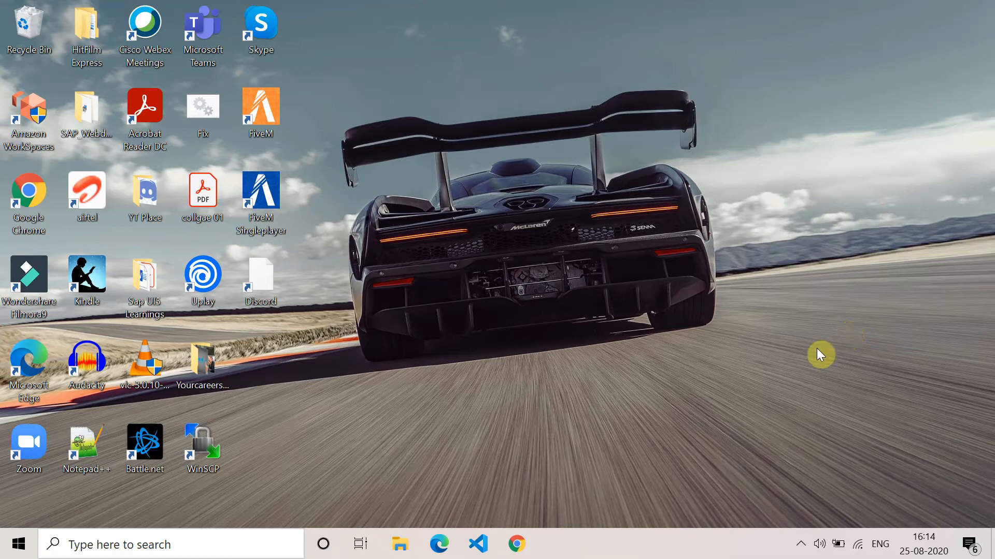
# Launch Device Manager from Start search and expand Mice and other pointing devices
pyautogui.click(171, 544)
pyautogui.write('co')
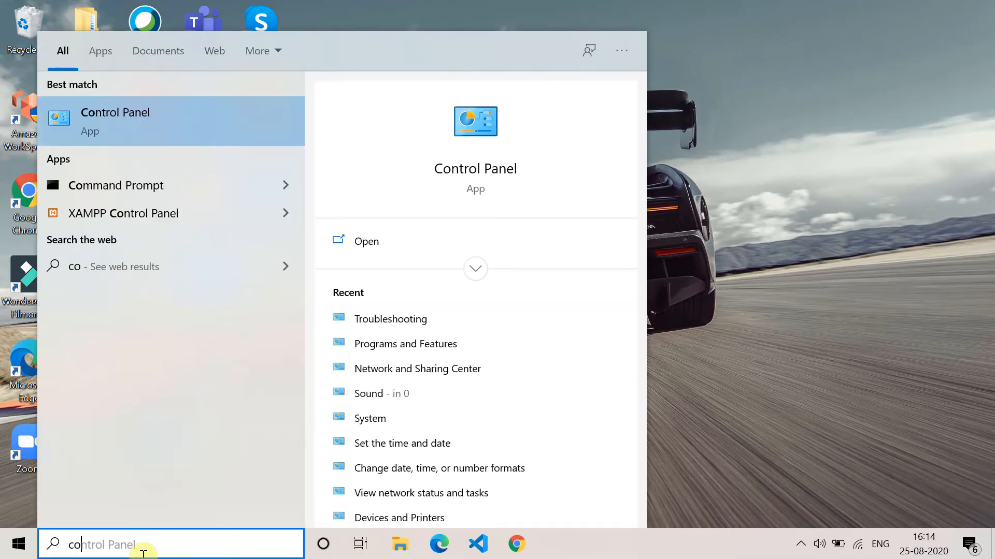
pyautogui.write('device Manager')
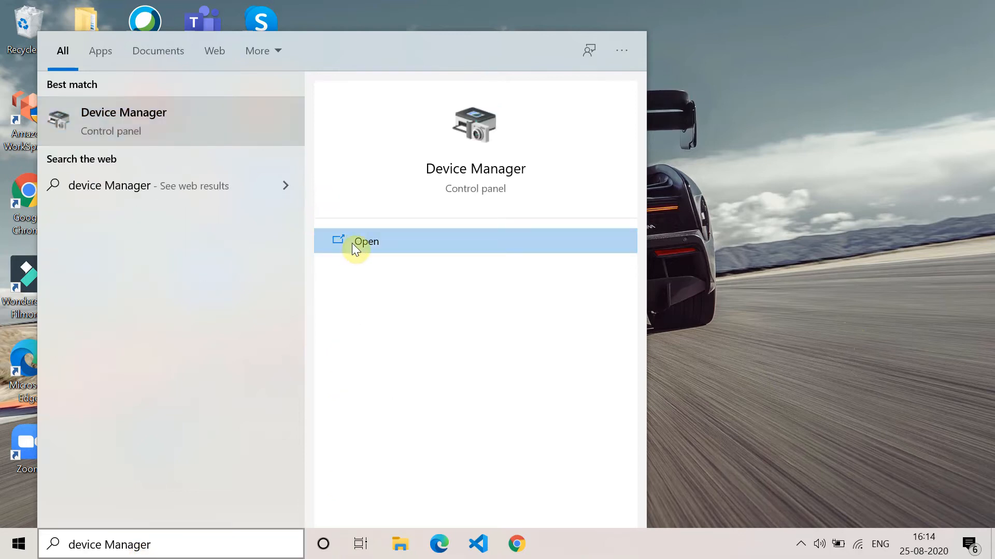
pyautogui.click(366, 241)
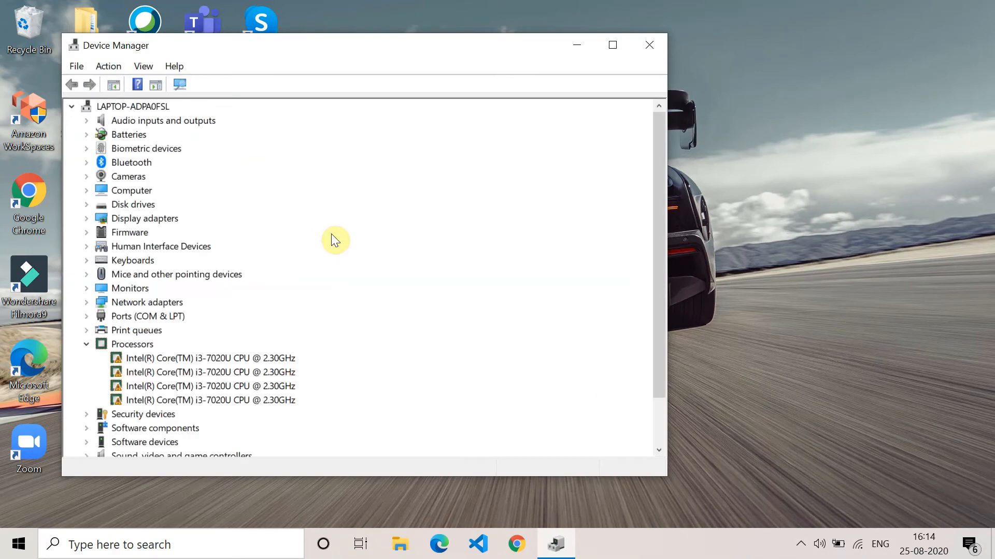
pyautogui.click(86, 343)
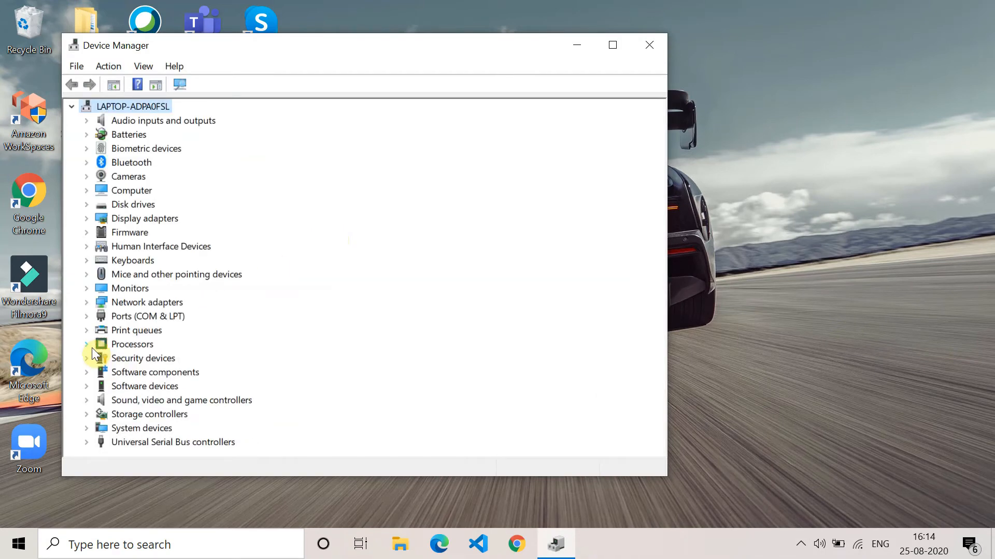
pyautogui.moveTo(94, 273)
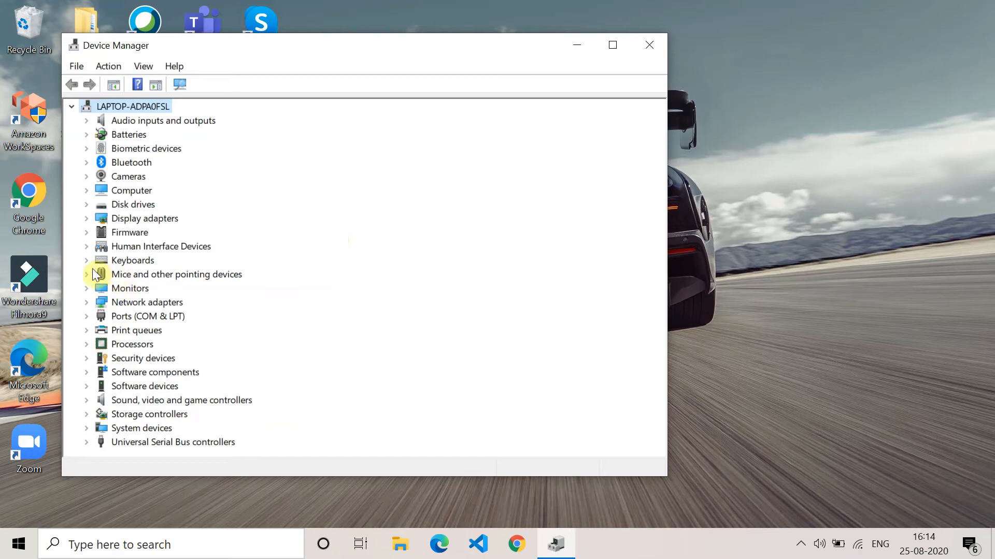
pyautogui.click(86, 274)
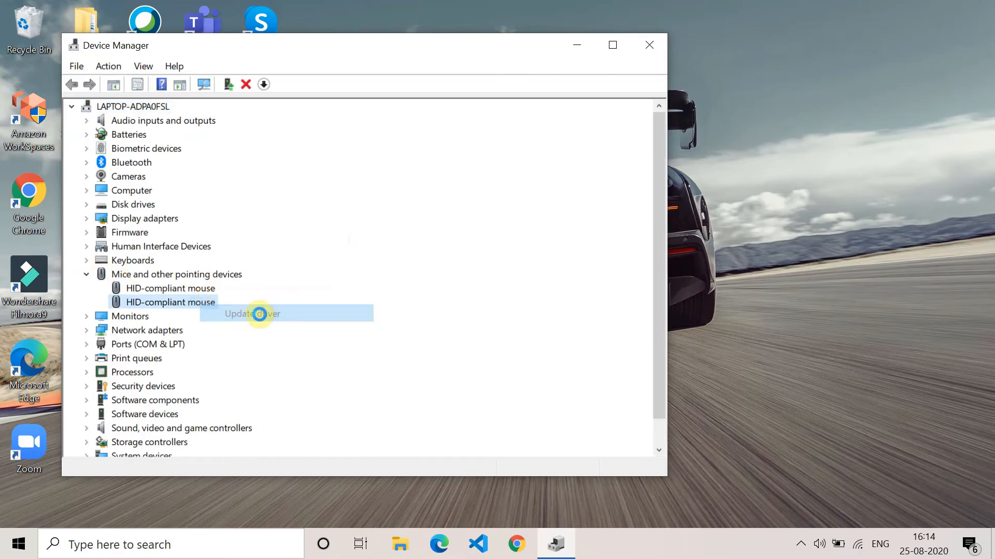
# Reinstall the HID-compliant mouse driver by picking it from drivers already on the computer
pyautogui.click(252, 313)
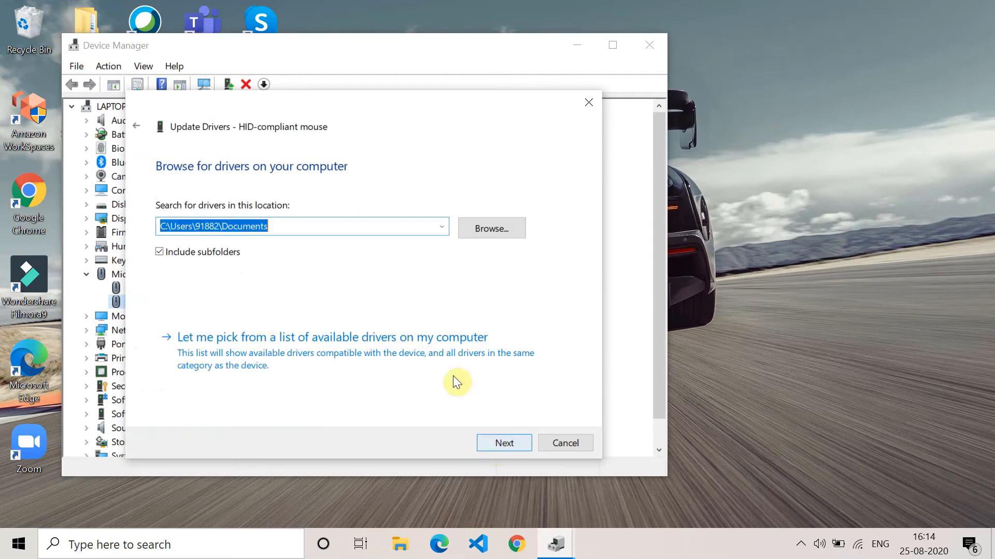
pyautogui.click(333, 337)
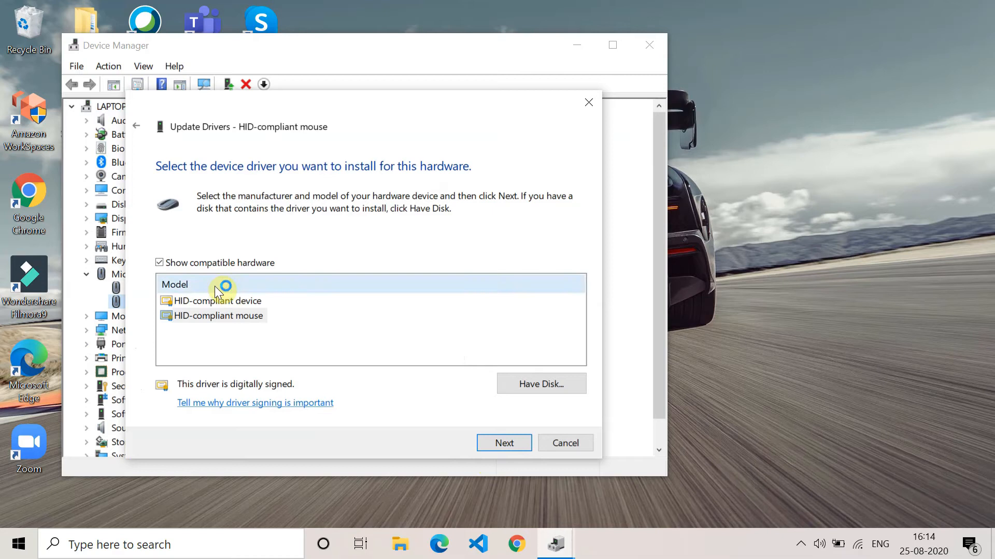
pyautogui.click(159, 263)
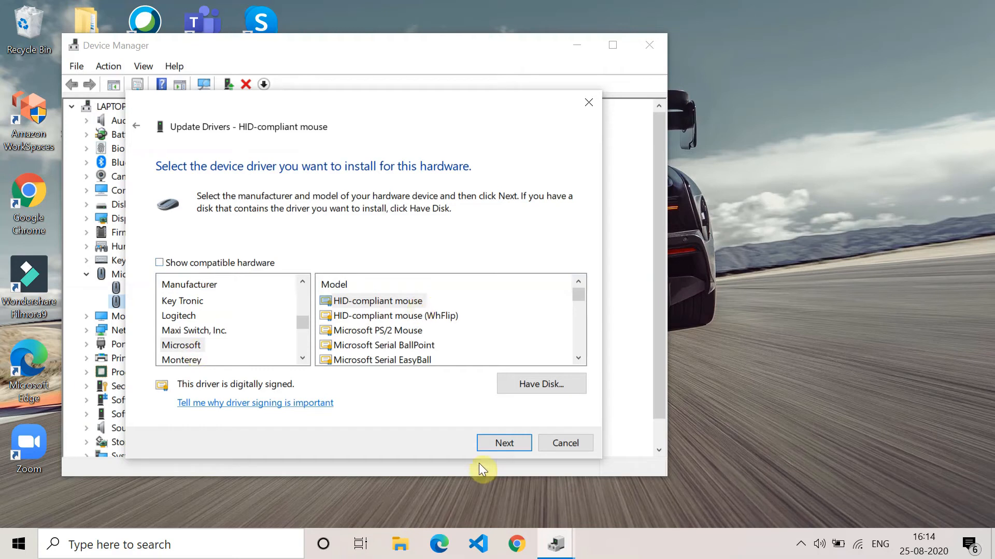
pyautogui.click(504, 442)
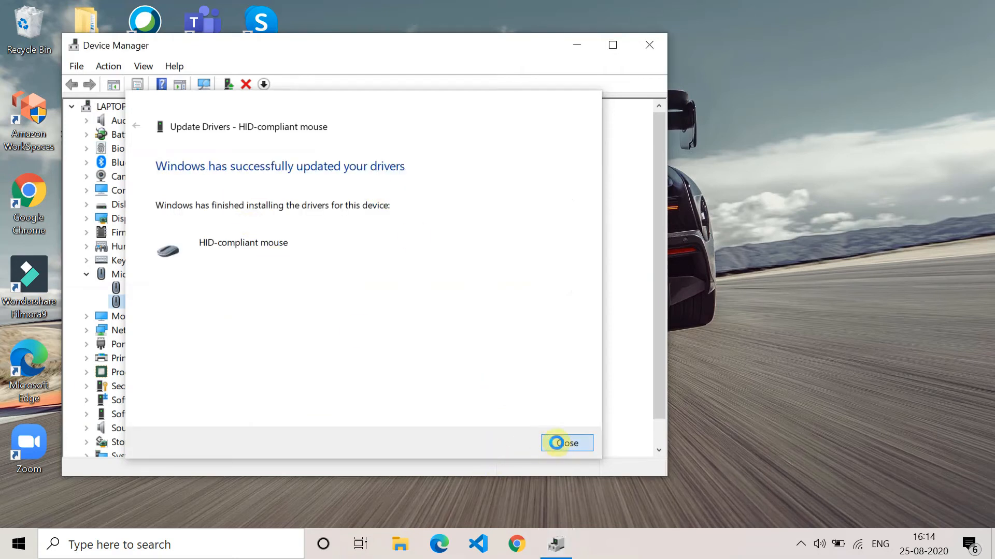
pyautogui.click(565, 442)
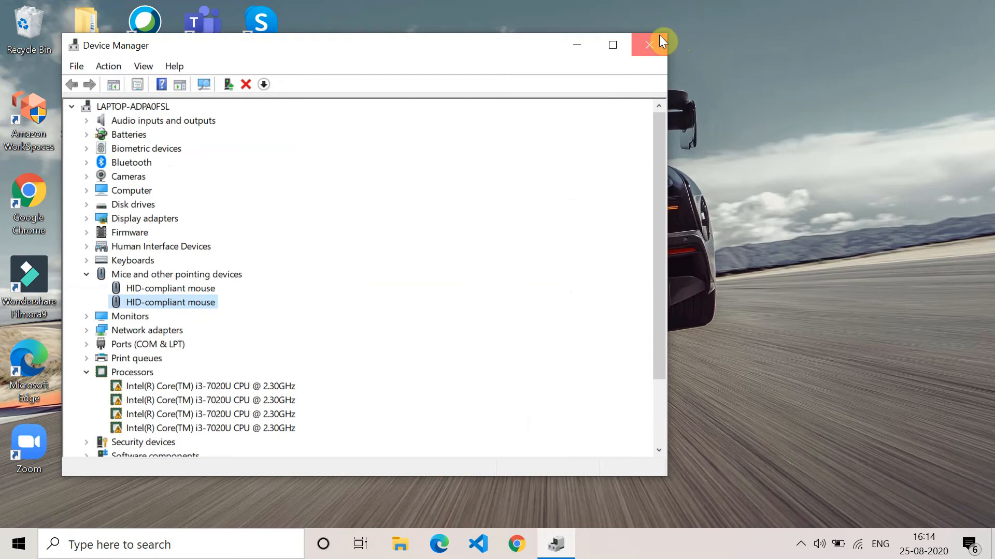
# Close Device Manager, reopen it via Start search 'dev' and expand the Mice category again
pyautogui.click(648, 45)
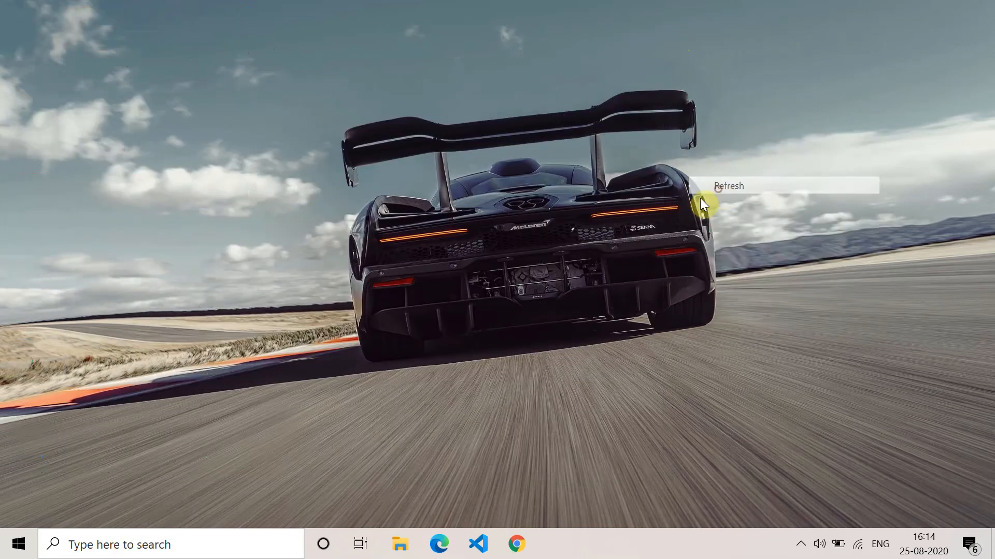
pyautogui.click(13, 544)
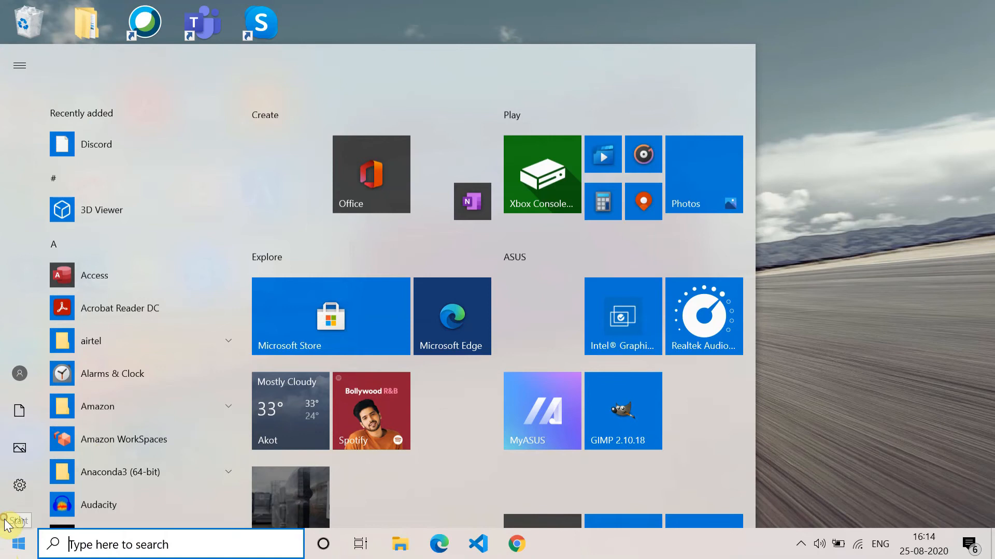
pyautogui.click(13, 544)
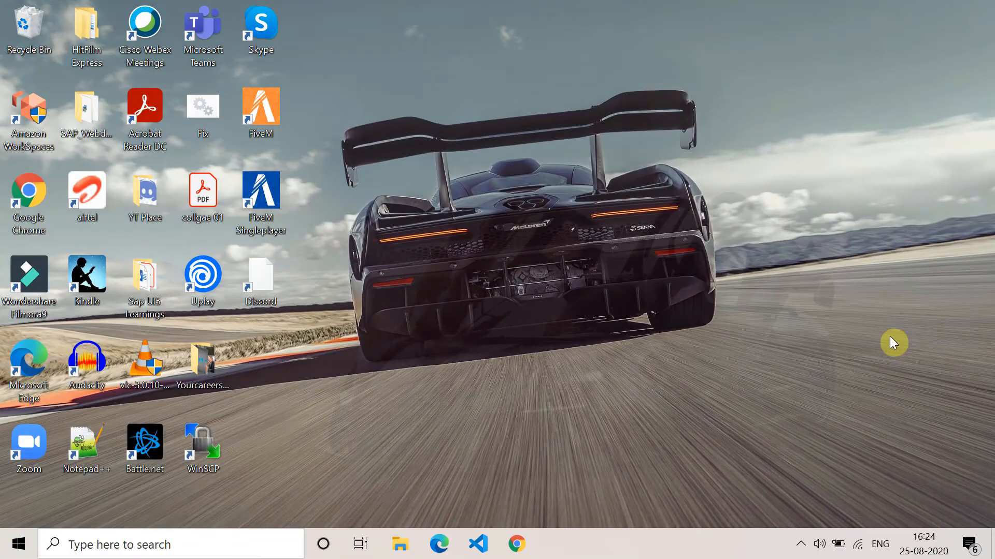
pyautogui.write('dev')
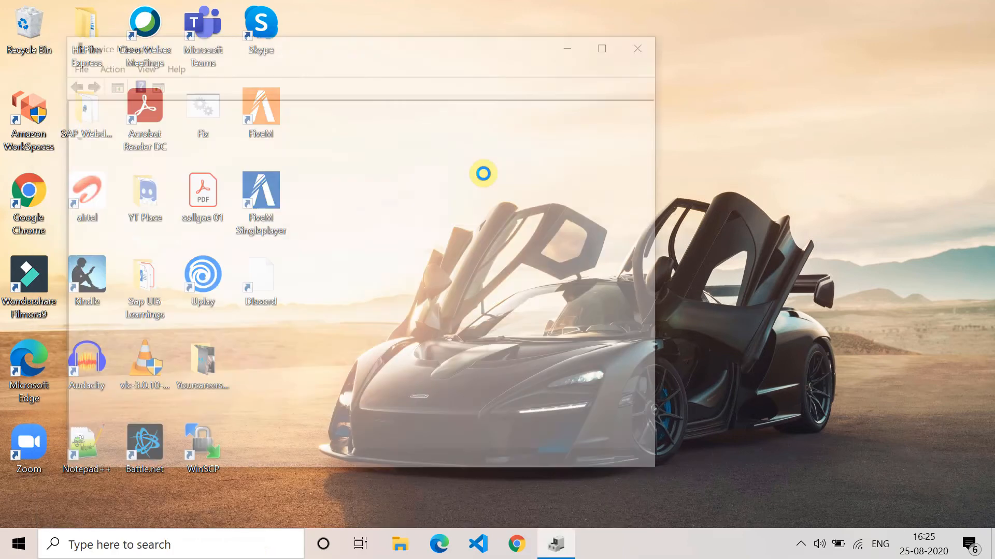
pyautogui.click(86, 344)
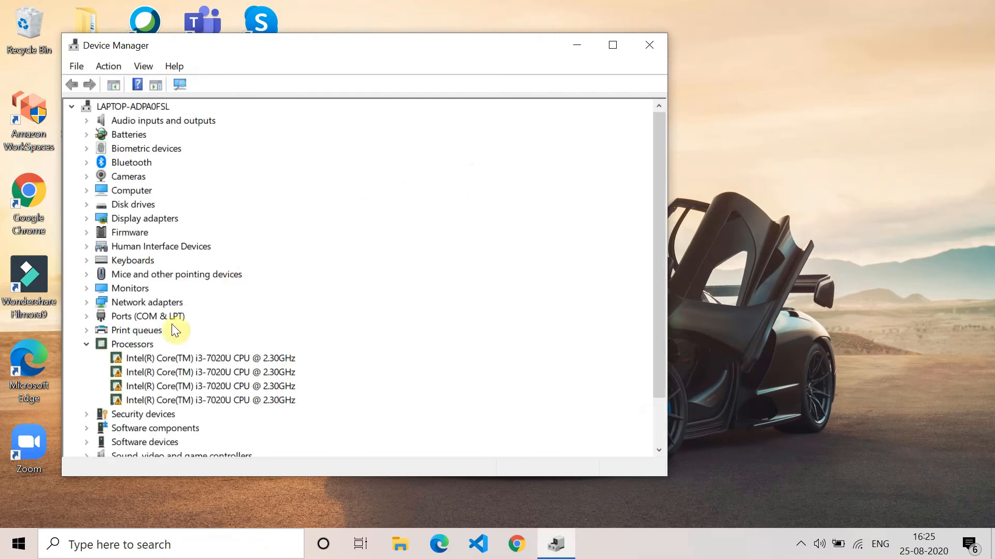
pyautogui.click(86, 274)
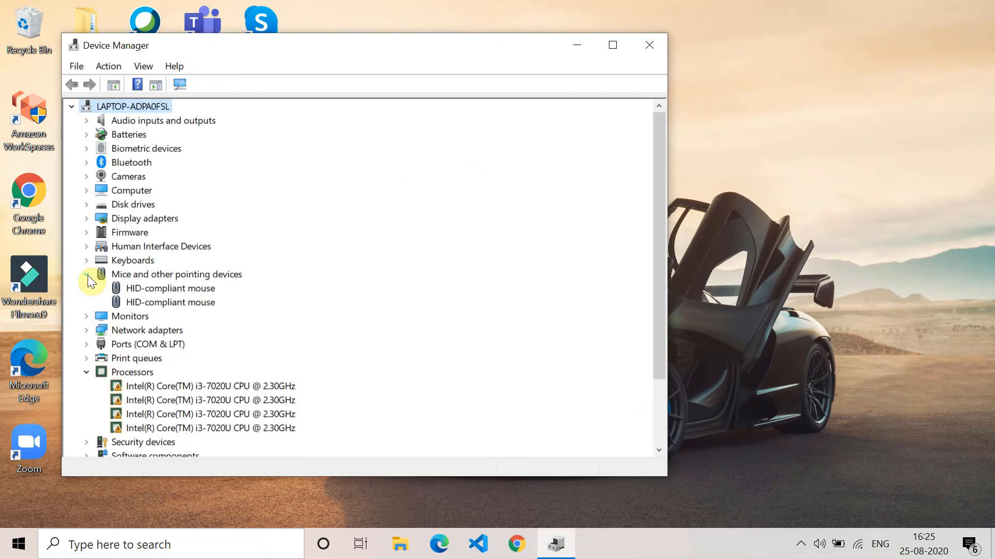
# Reinstall the HID-compliant mouse driver a second time from the right-click Update driver wizard
pyautogui.rightClick(169, 288)
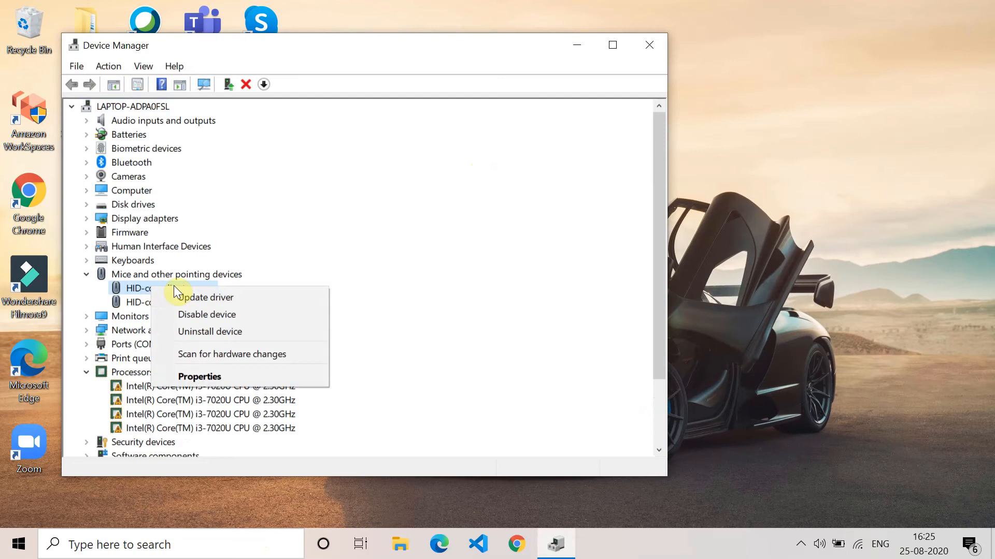
pyautogui.click(205, 298)
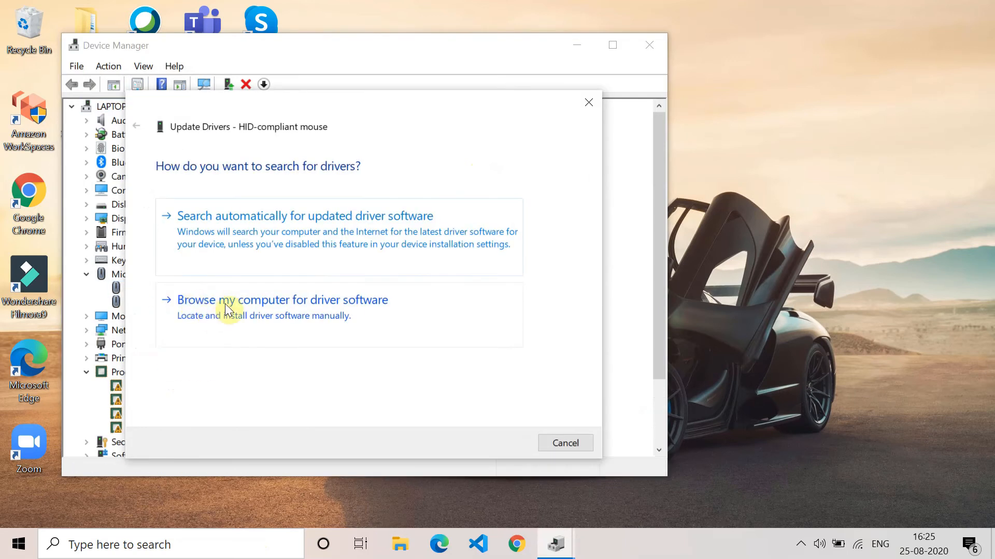
pyautogui.click(281, 300)
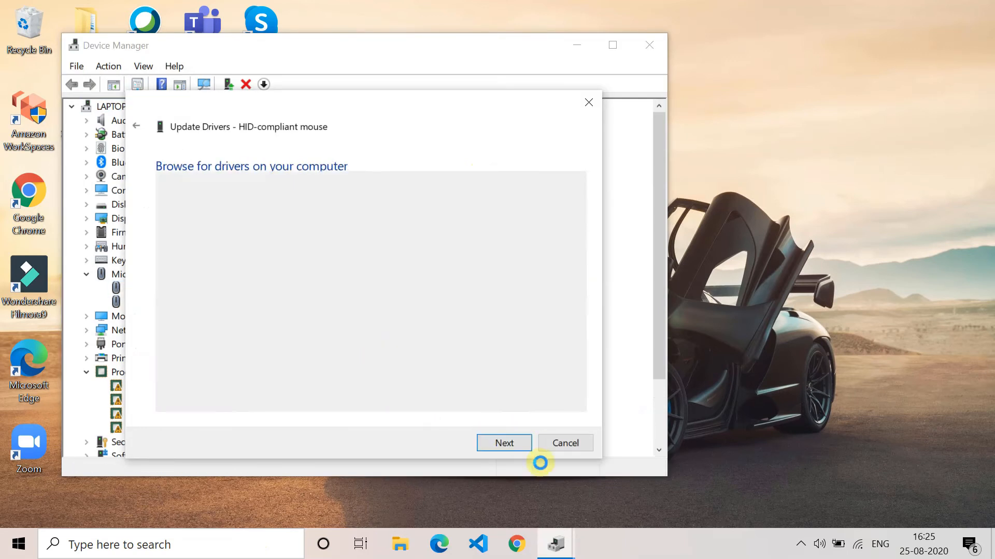
pyautogui.click(504, 443)
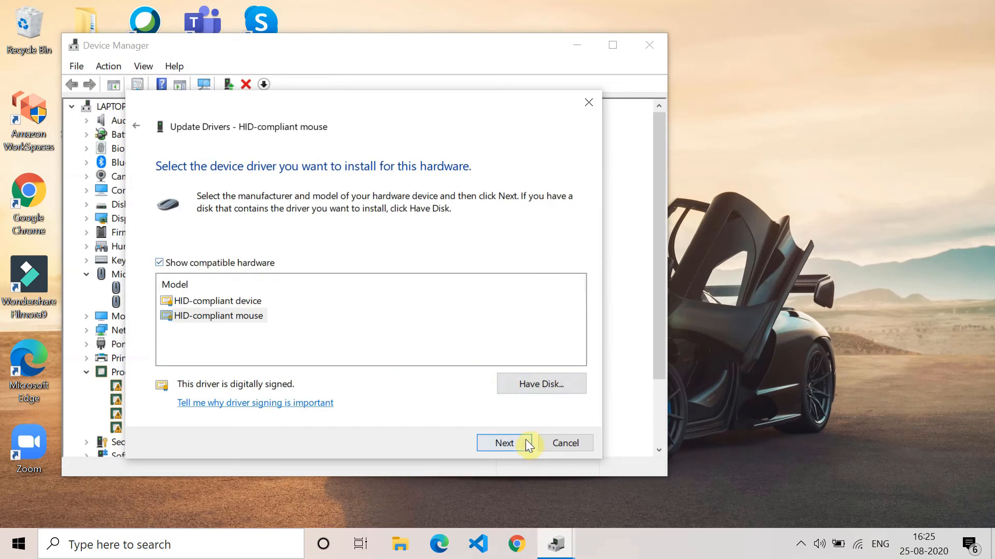
pyautogui.click(503, 443)
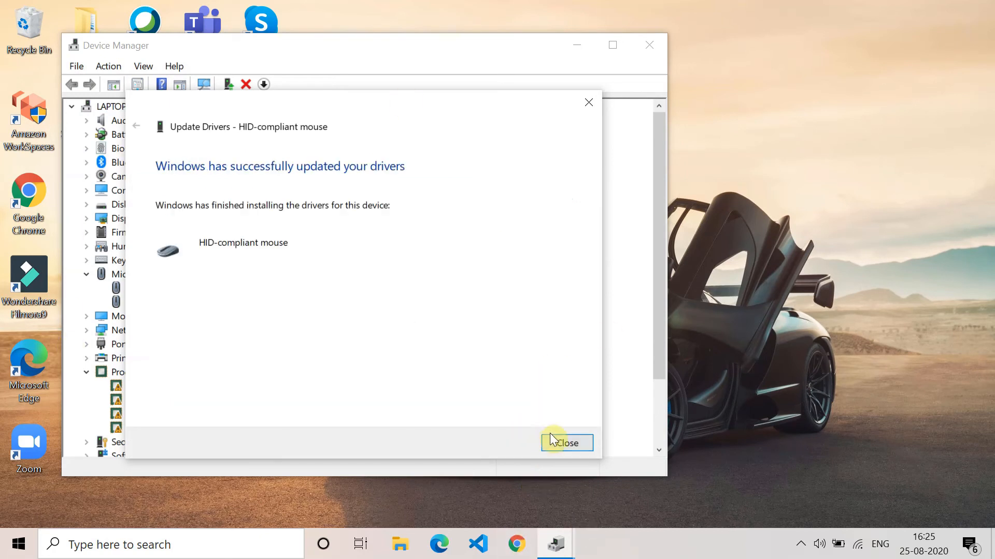
pyautogui.click(566, 442)
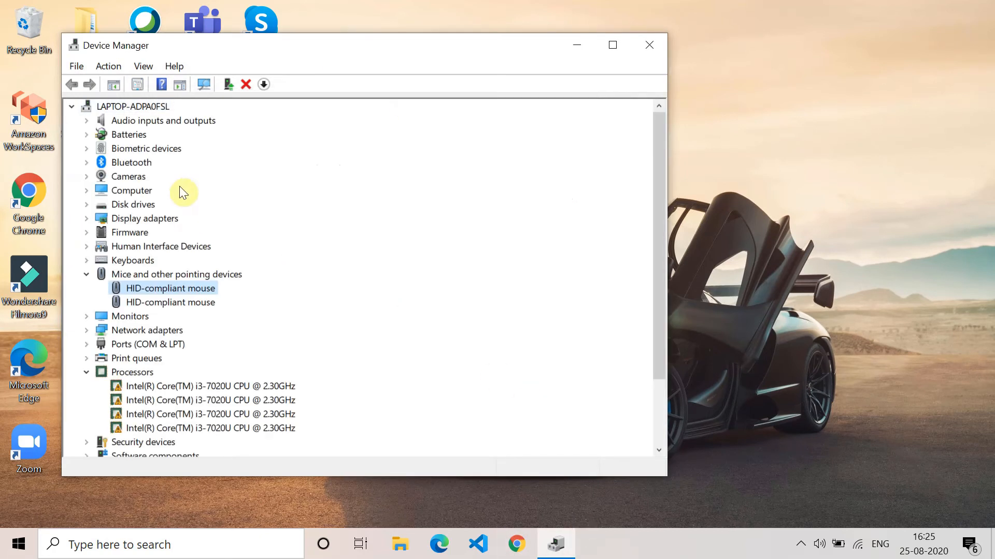
pyautogui.moveTo(649, 44)
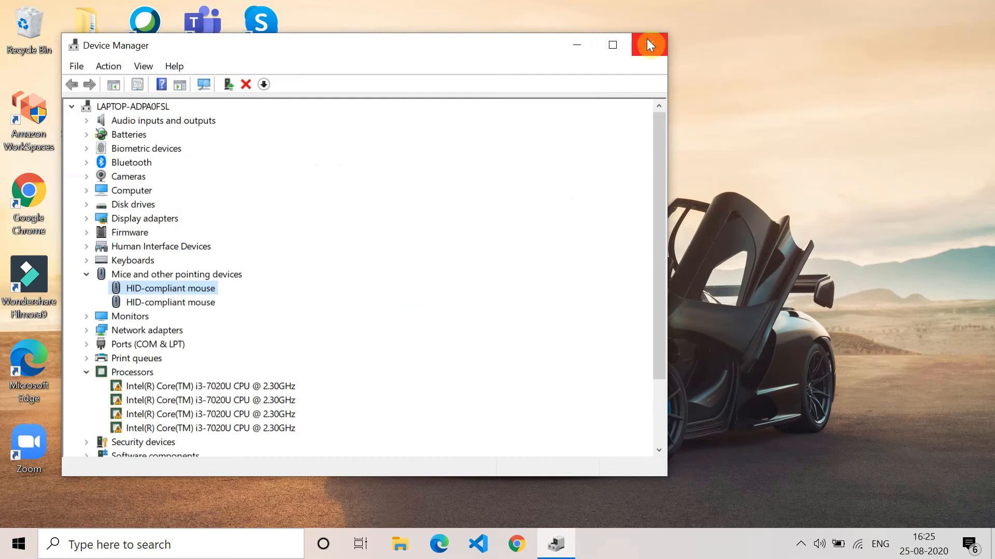
pyautogui.moveTo(649, 45)
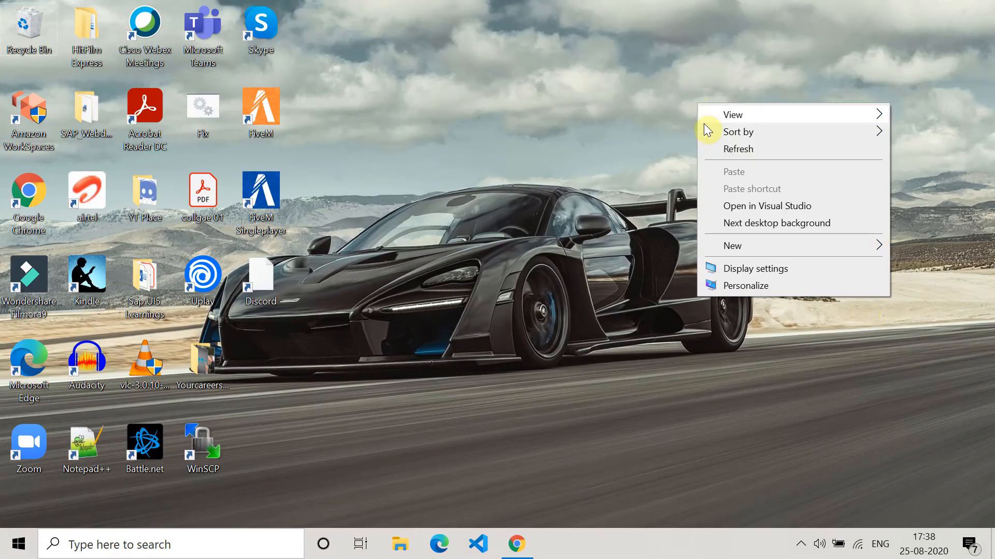
# Reach Control Panel's Power Options page for what the power buttons do
pyautogui.click(317, 487)
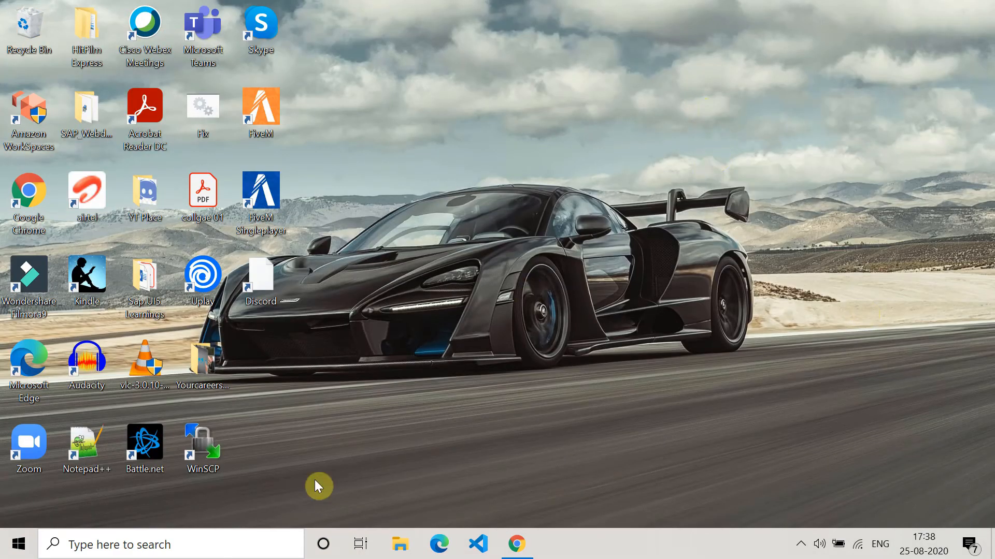
pyautogui.click(159, 544)
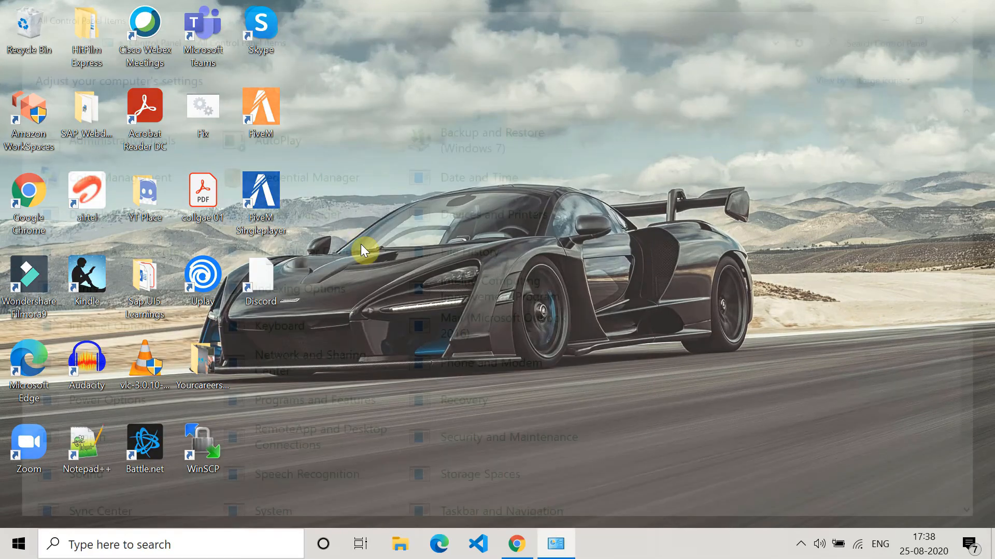
pyautogui.click(555, 544)
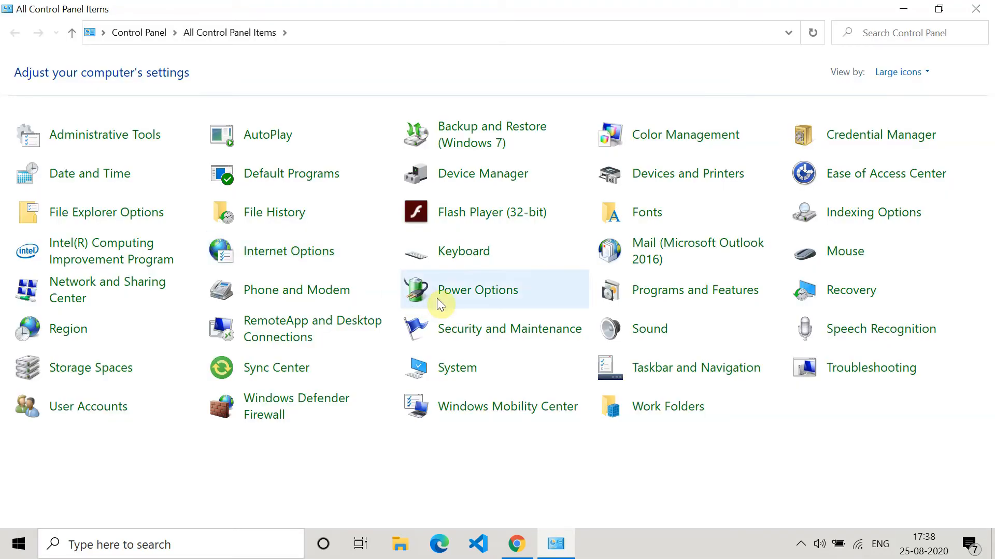
pyautogui.click(477, 290)
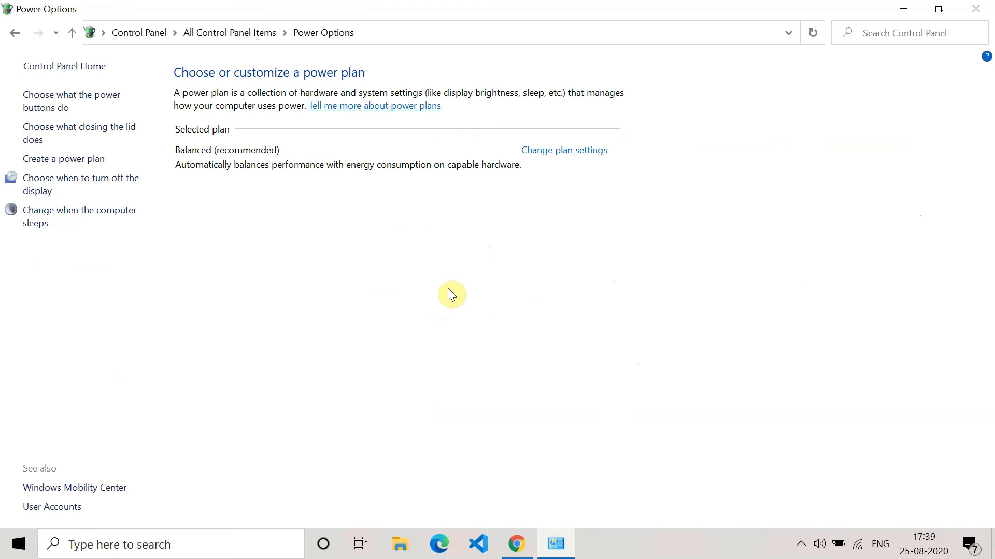
pyautogui.moveTo(89, 134)
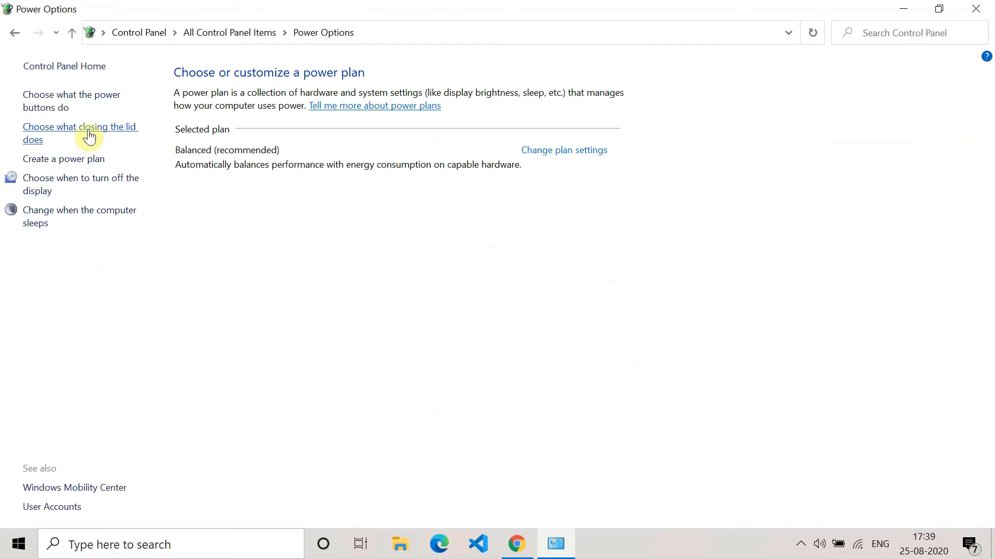
pyautogui.click(72, 100)
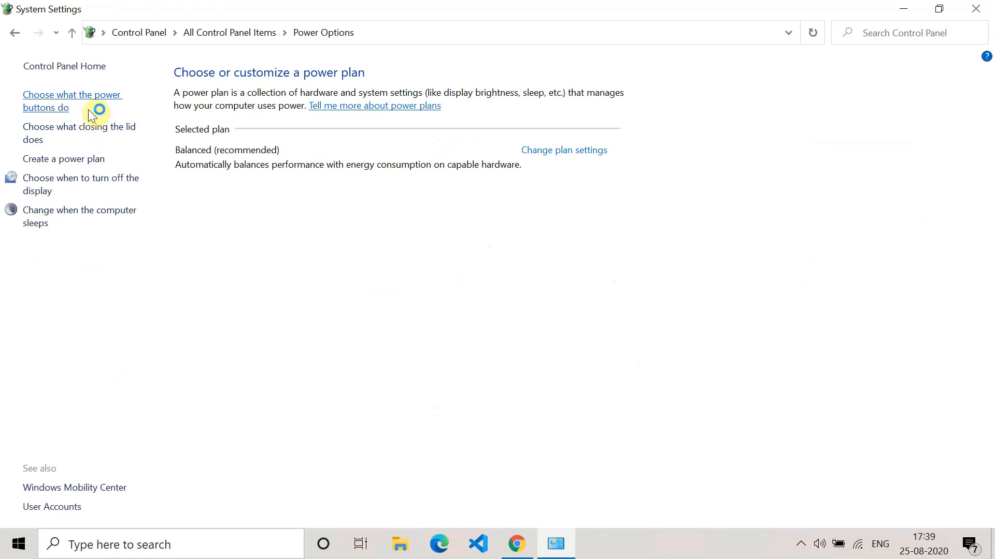
pyautogui.click(72, 101)
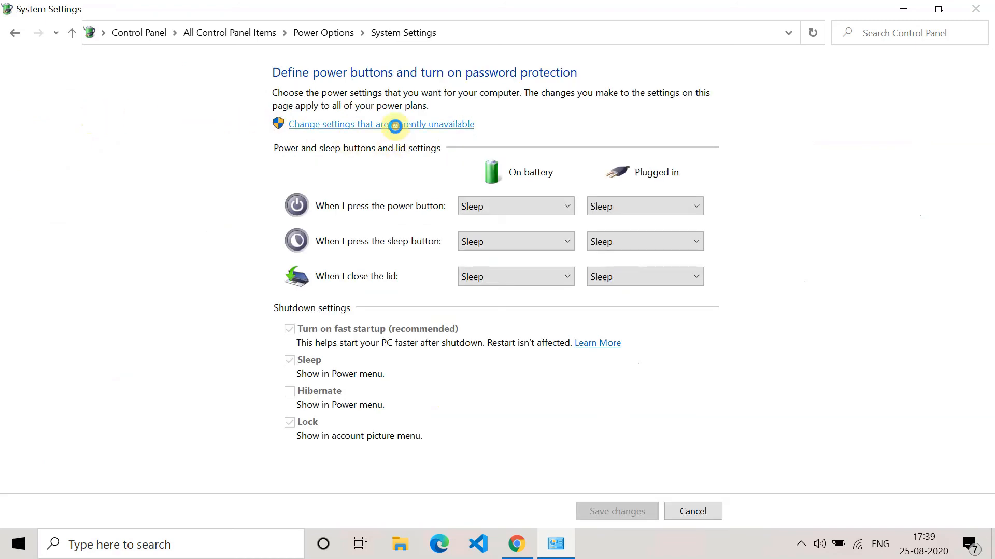
# Unlock the shutdown settings, untick Turn on fast startup, save changes and close Control Panel
pyautogui.click(355, 124)
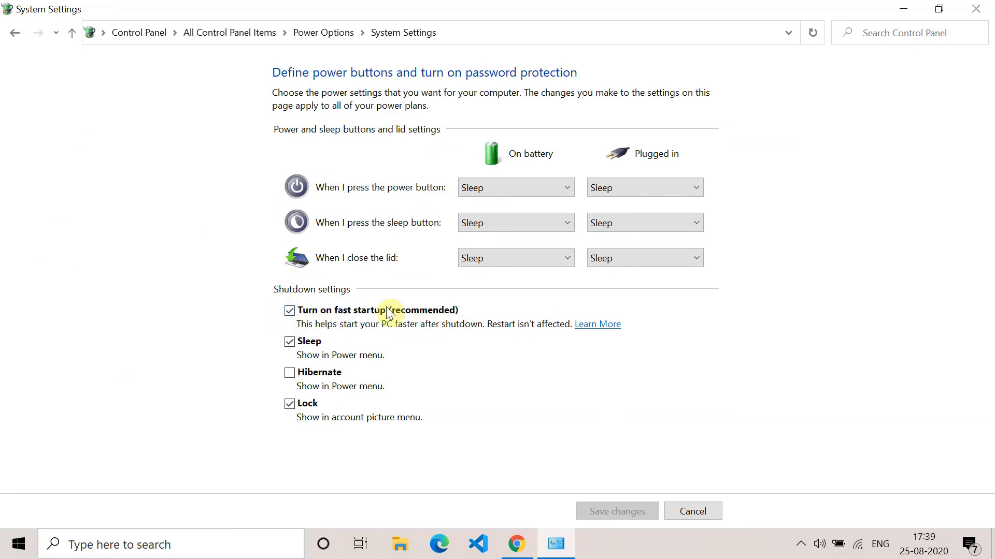
pyautogui.click(289, 310)
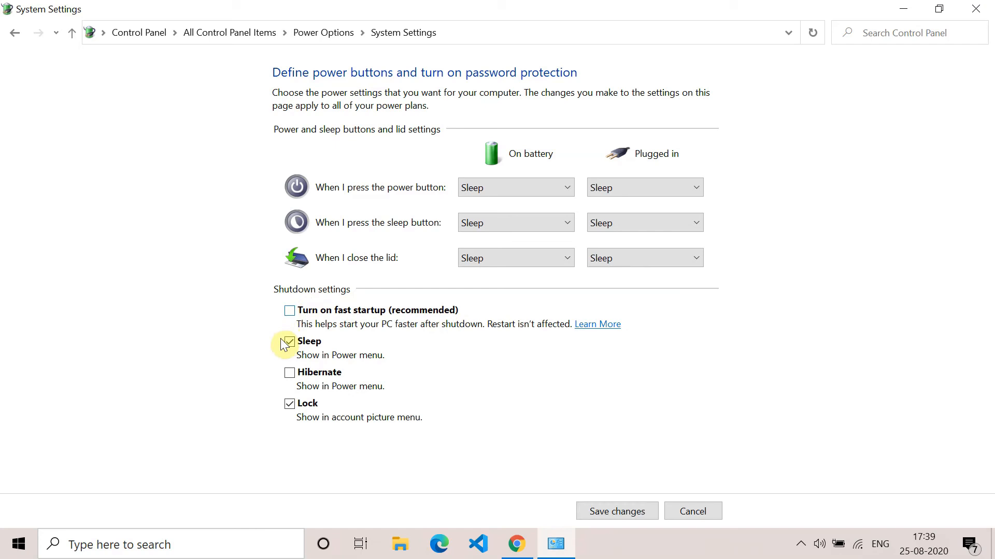
pyautogui.click(289, 341)
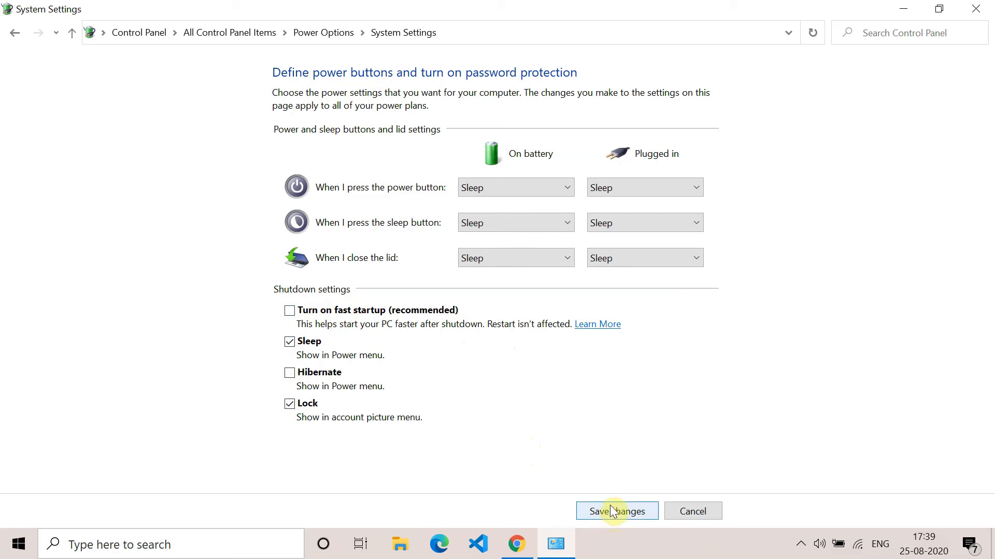
pyautogui.click(615, 511)
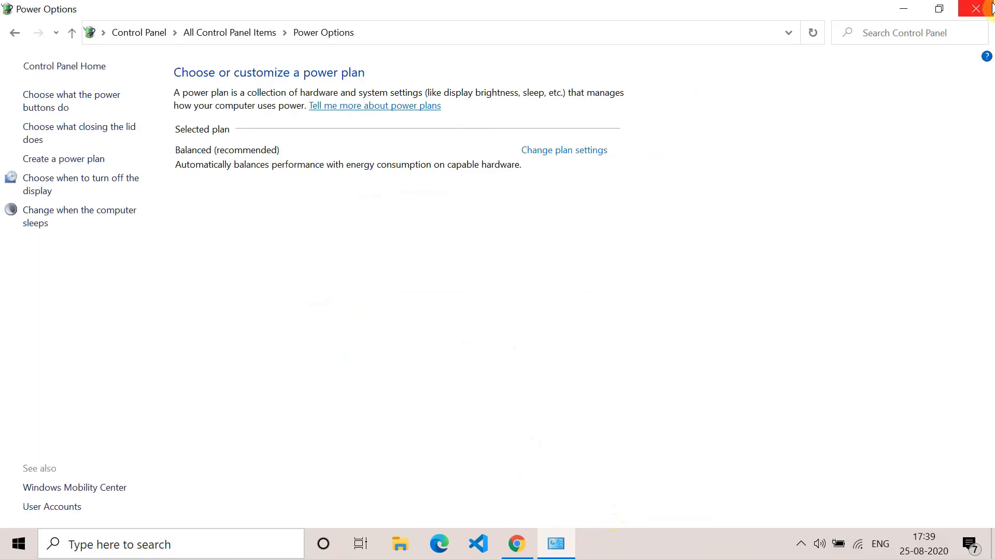
pyautogui.click(982, 8)
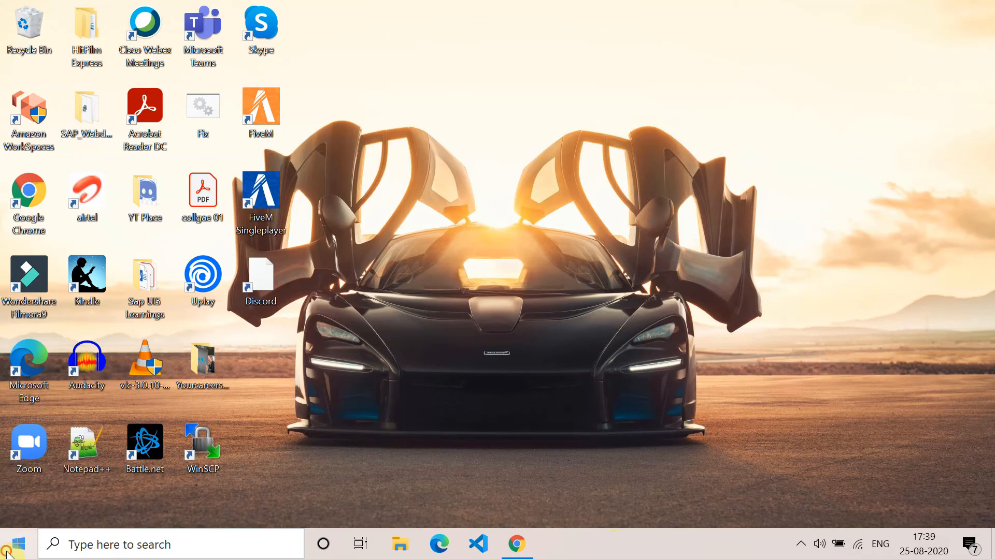
# Show the Start menu's power choices, including Shut down and Restart
pyautogui.click(12, 544)
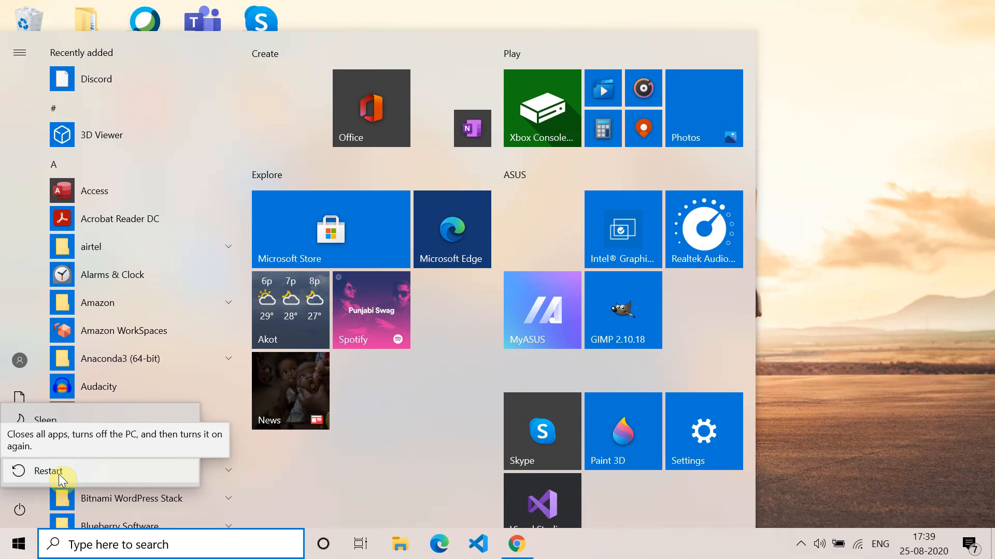
pyautogui.moveTo(56, 445)
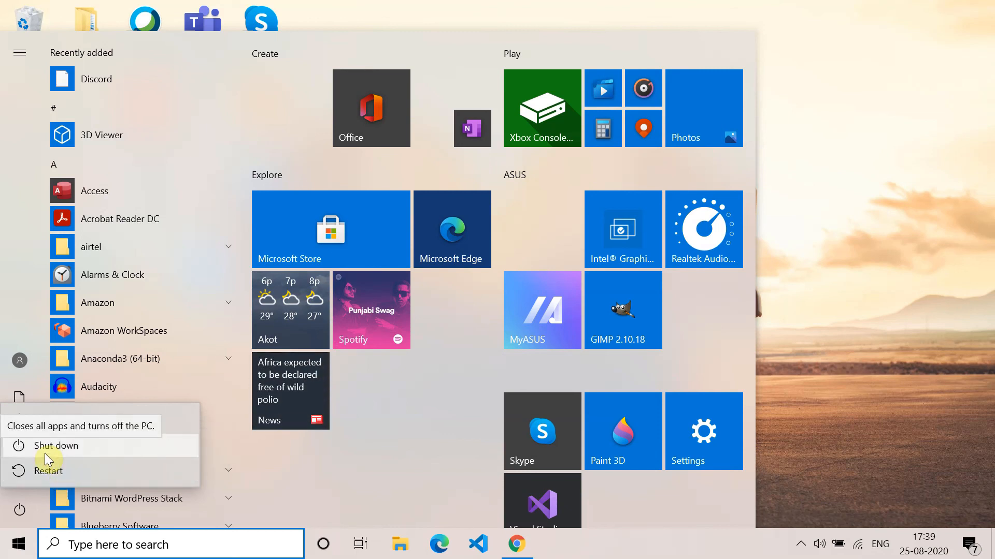